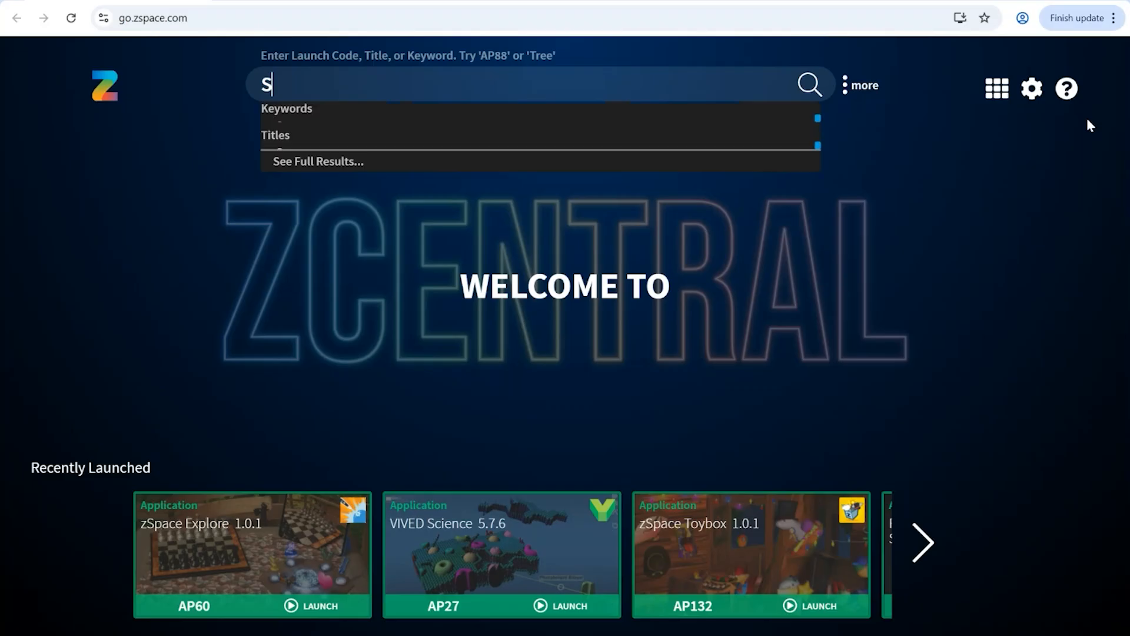
Step: Search zCentral for 'Studio A3' and launch the Studio A3 AP64 application
text(tudio A3)
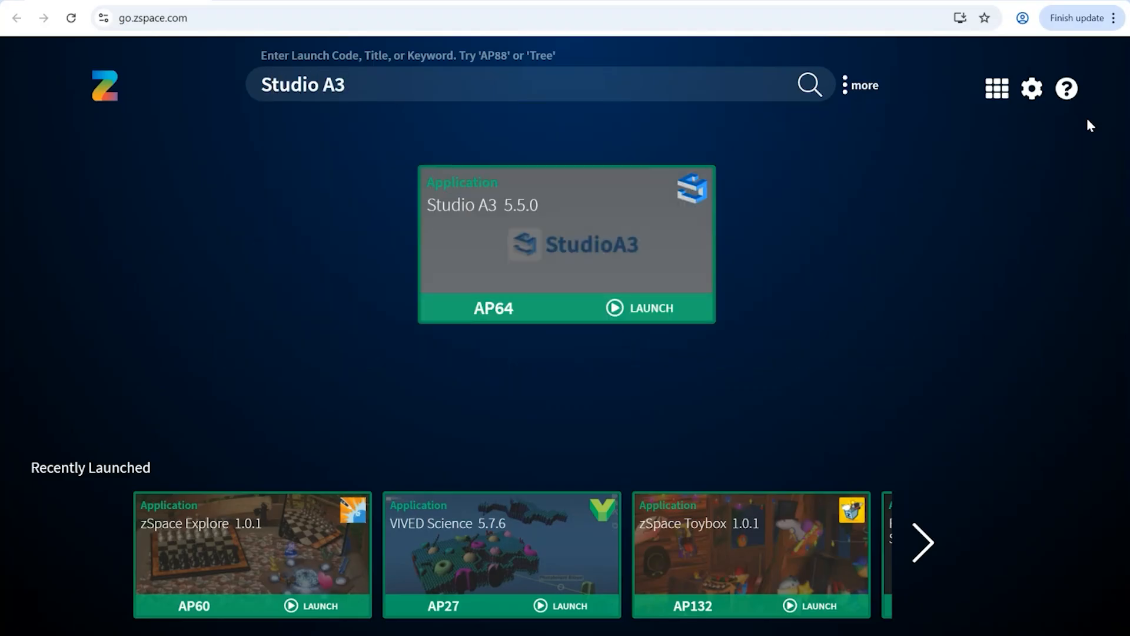
click(640, 308)
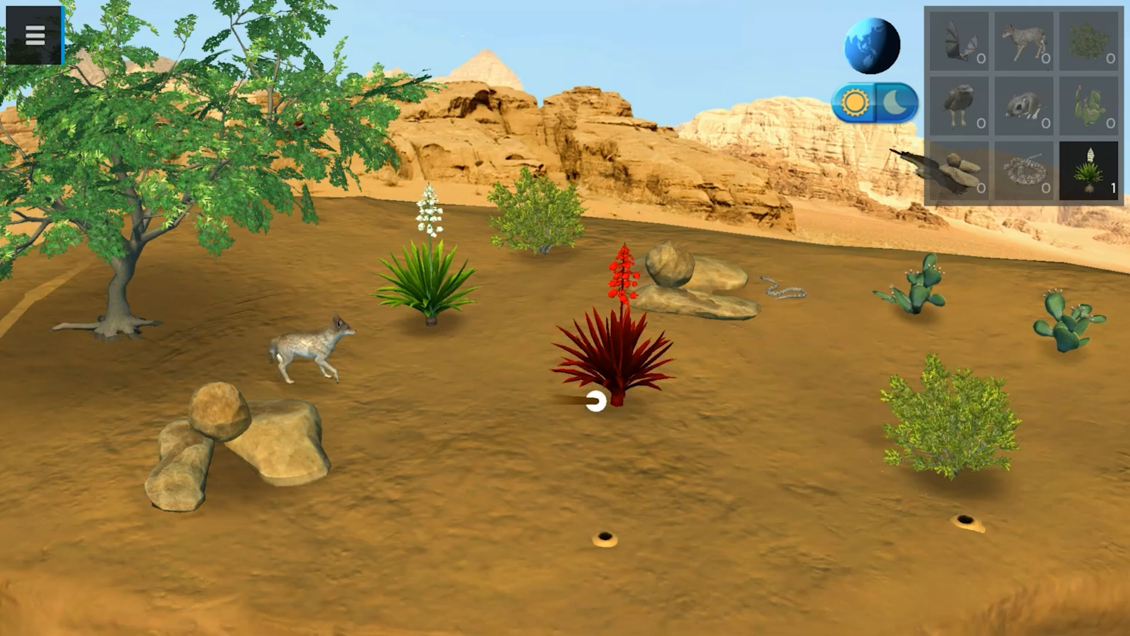